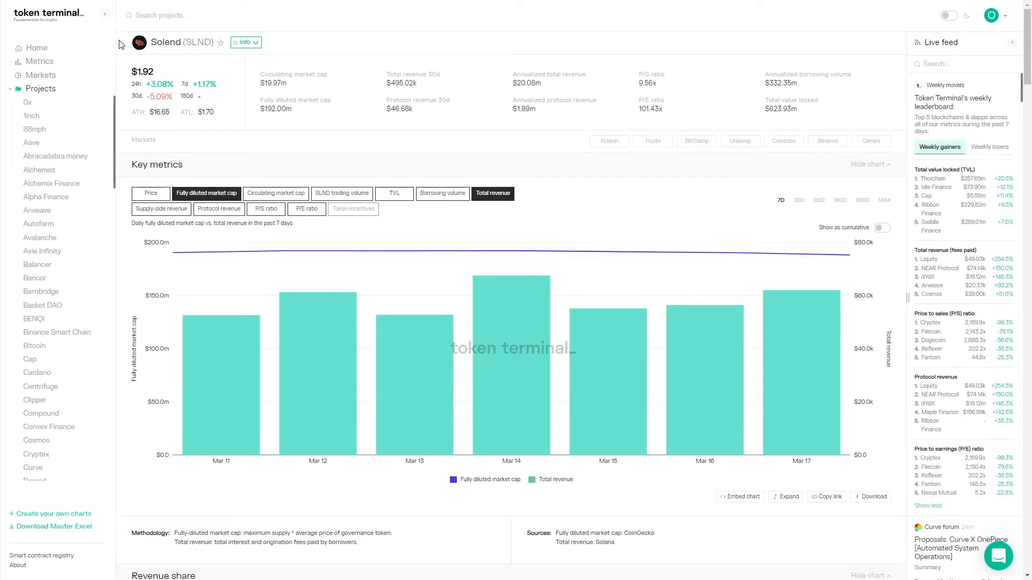
- Show Solend's info panel and highlight the sentence explaining how it works
left_click(245, 42)
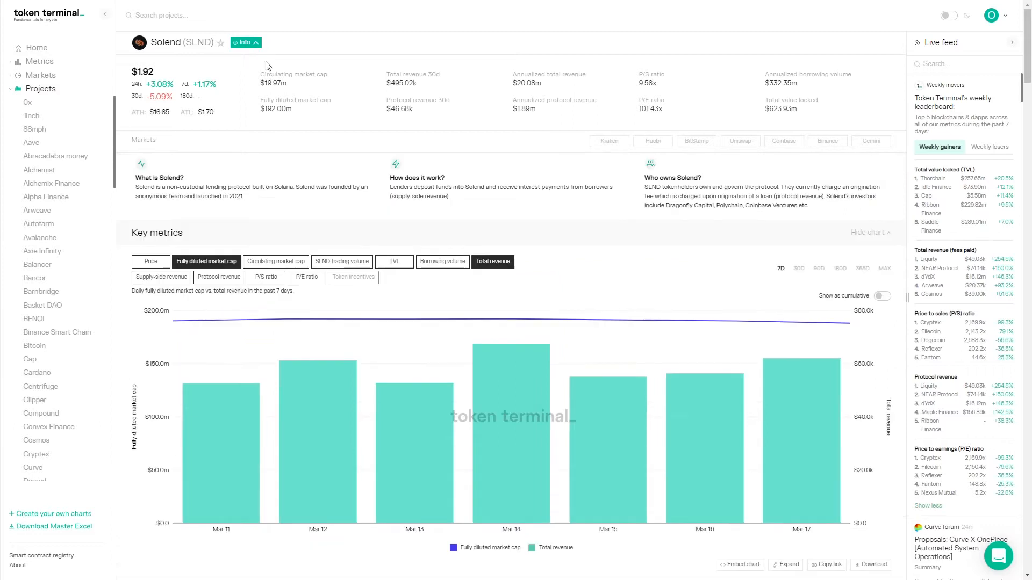
mouse_move(252, 186)
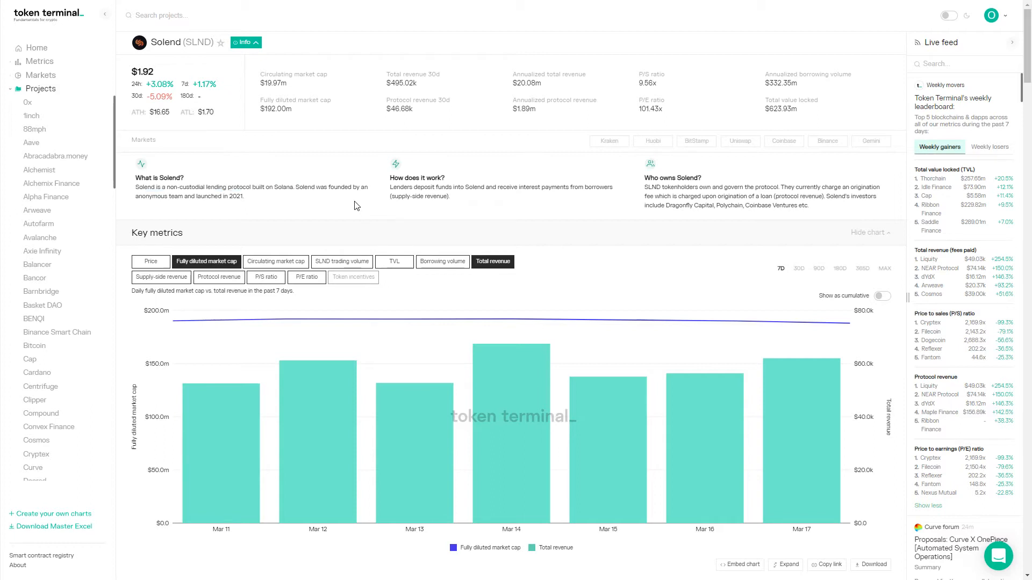
mouse_move(390, 191)
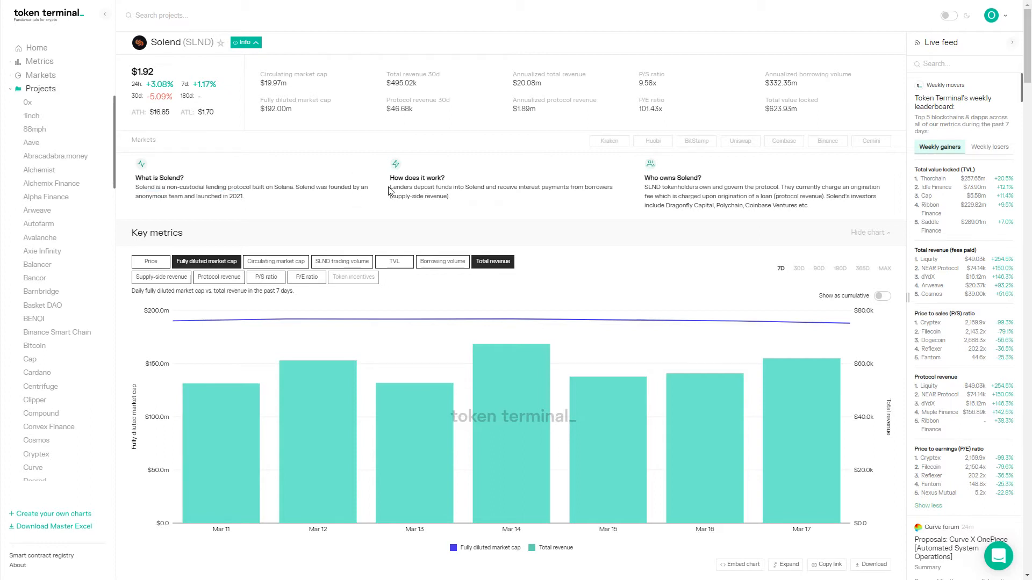
double_click(422, 187)
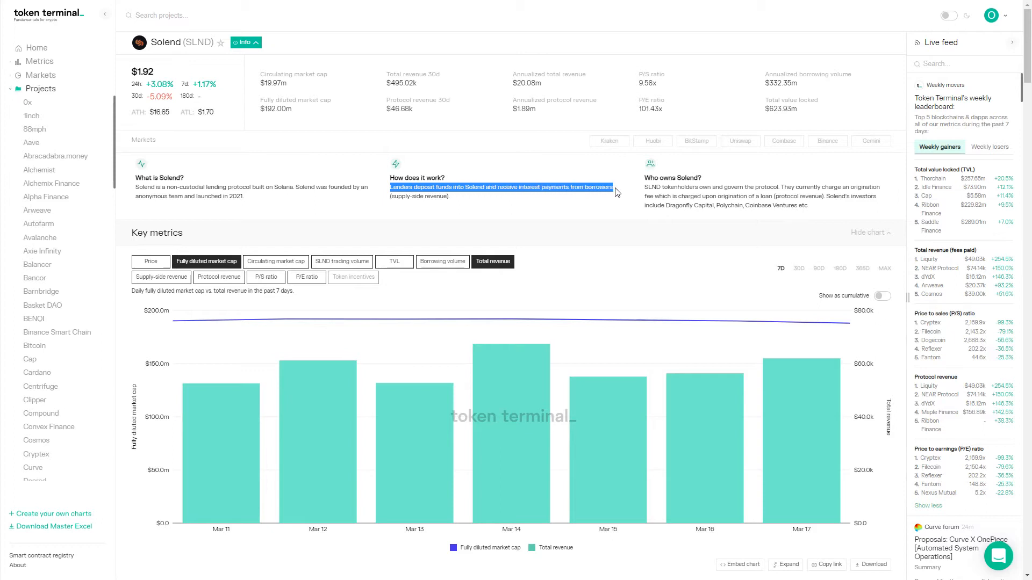
mouse_move(581, 208)
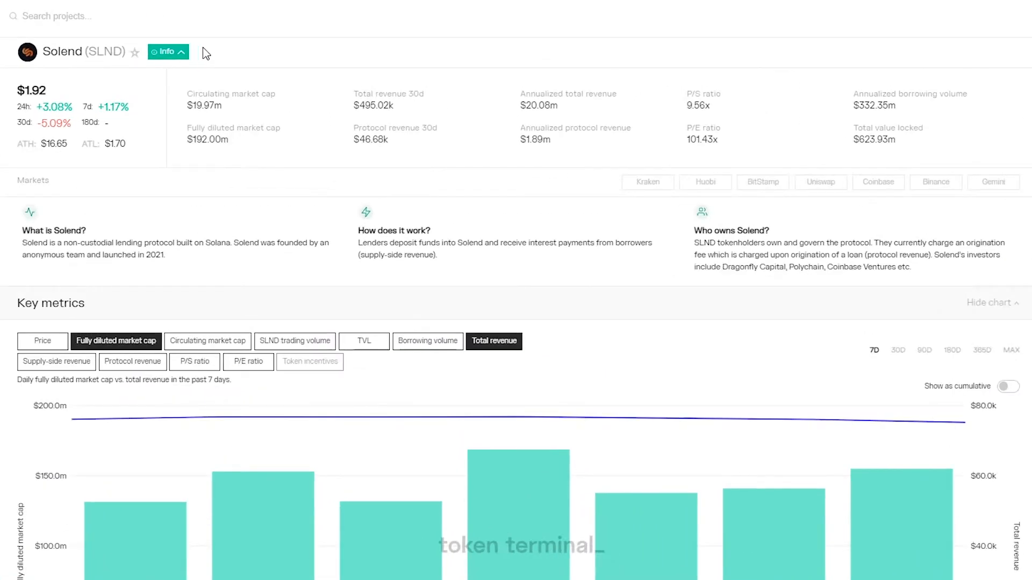
mouse_move(355, 72)
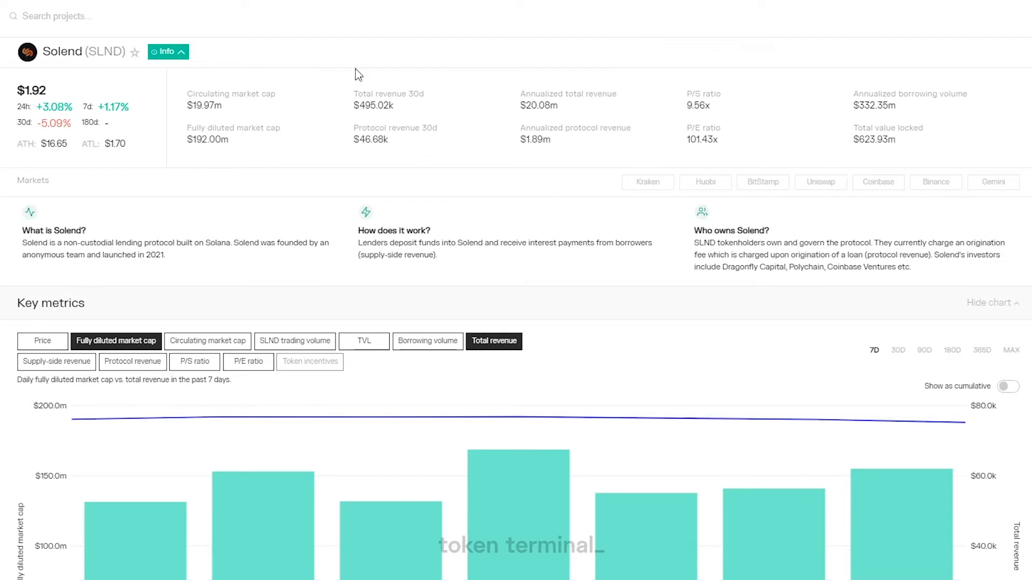
mouse_move(226, 218)
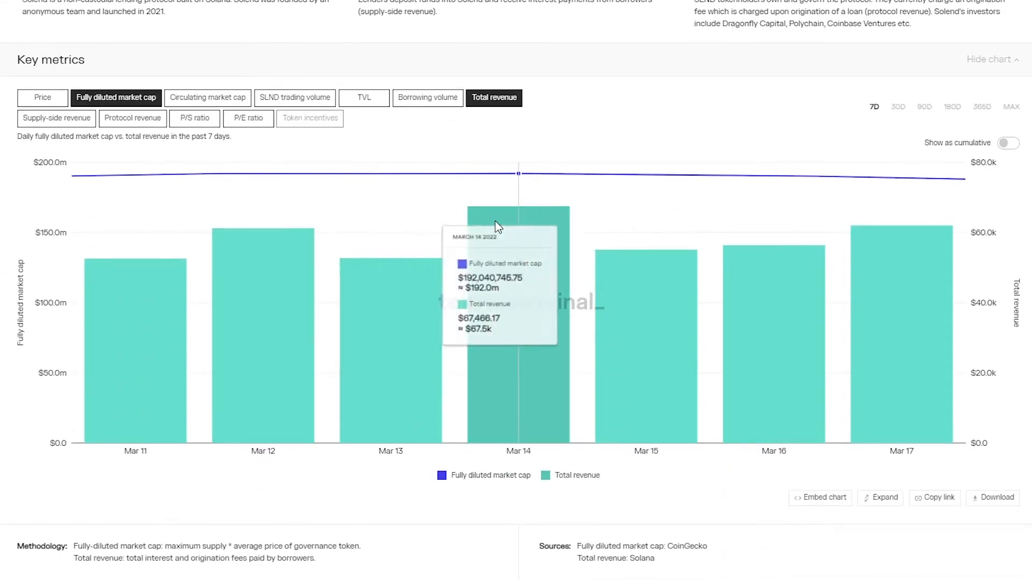
mouse_move(908, 209)
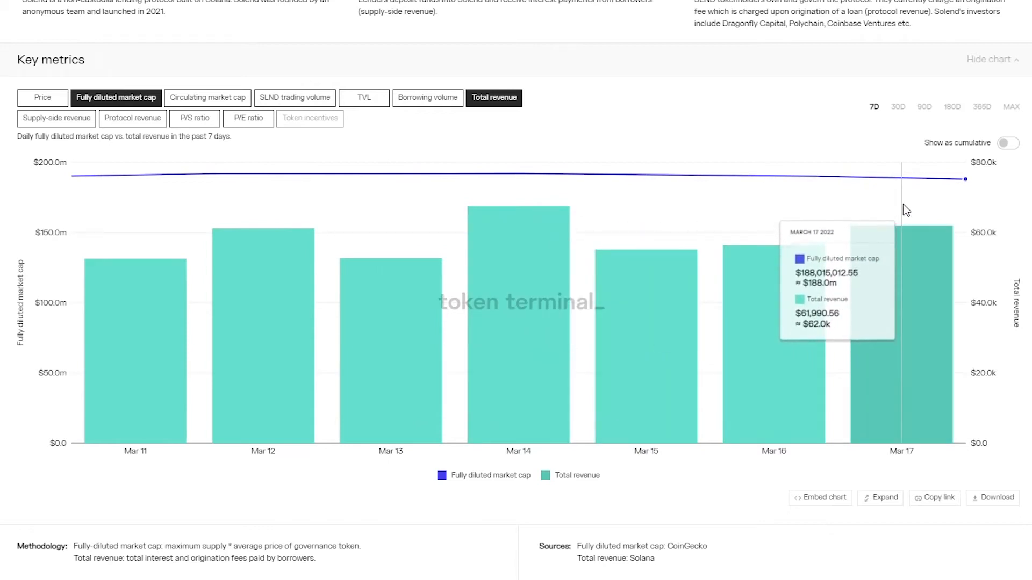
mouse_move(902, 106)
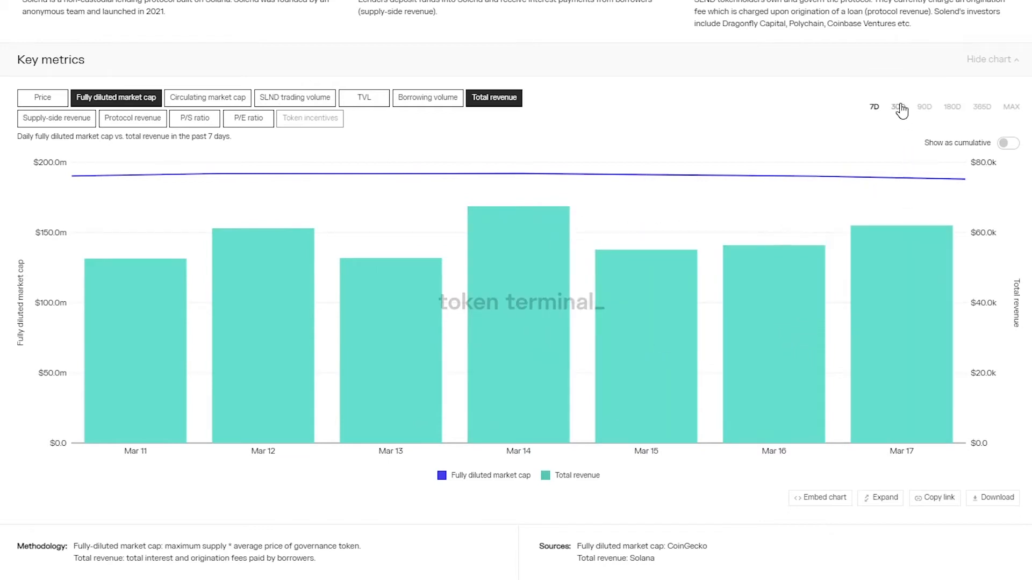
left_click(896, 106)
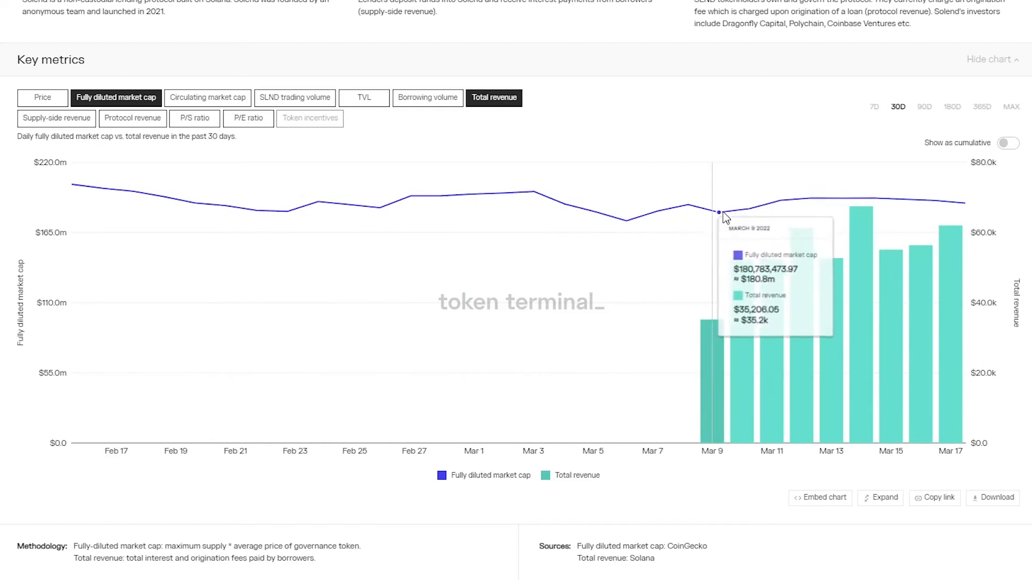
mouse_move(742, 217)
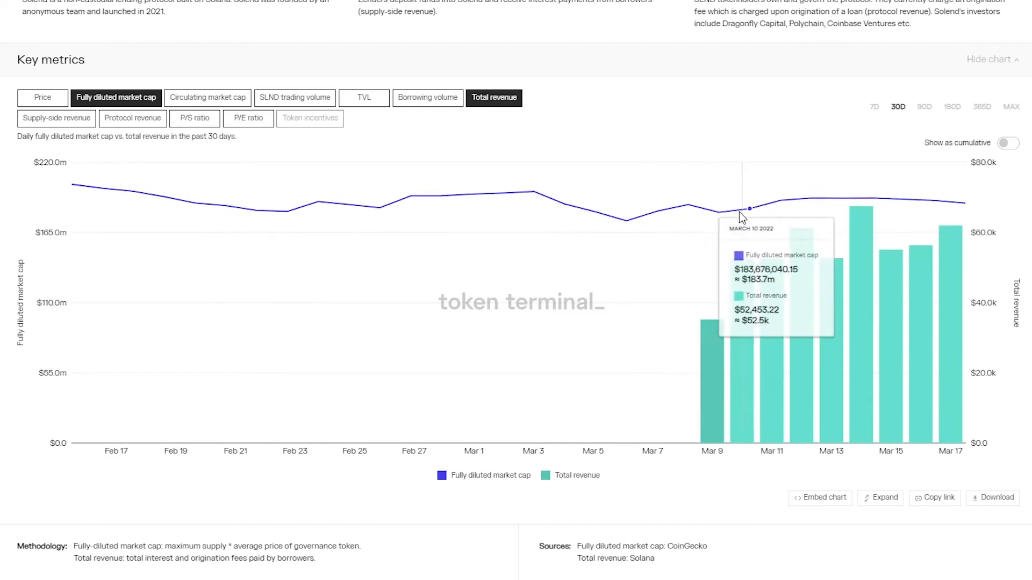
mouse_move(877, 107)
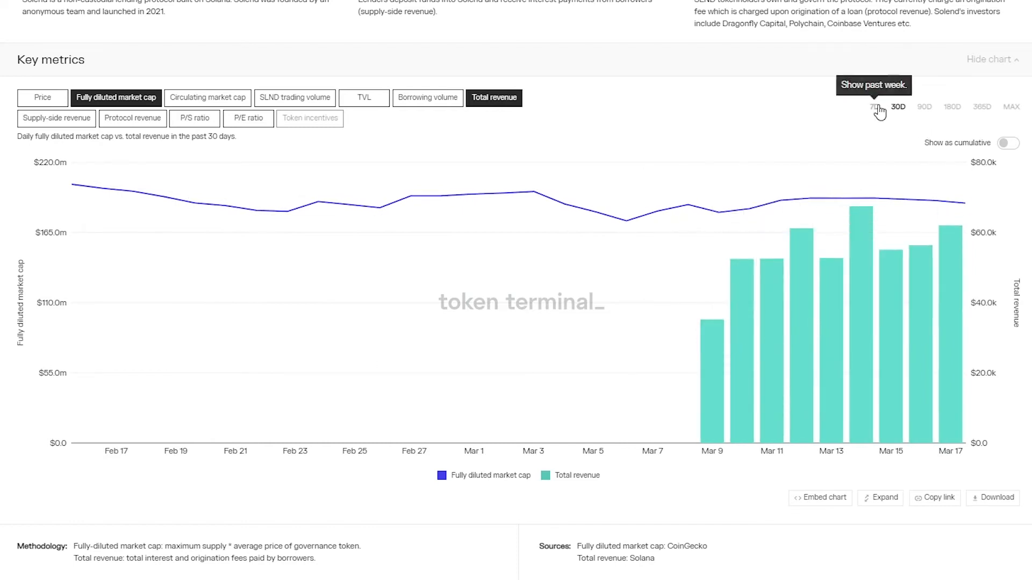
left_click(873, 106)
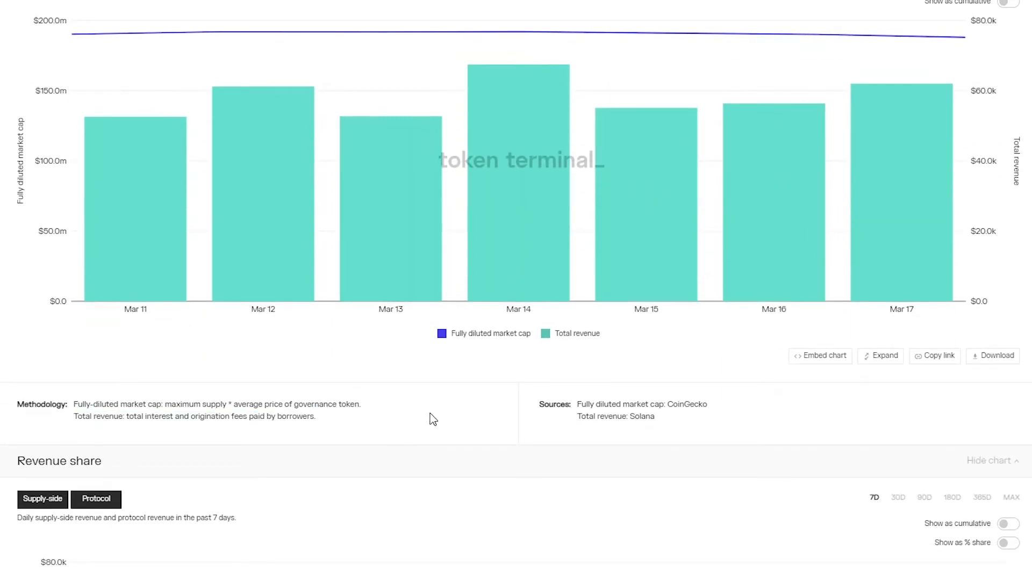
- Compare Solend's fully diluted market cap with borrowing volume, then with TVL
scroll("up", 3)
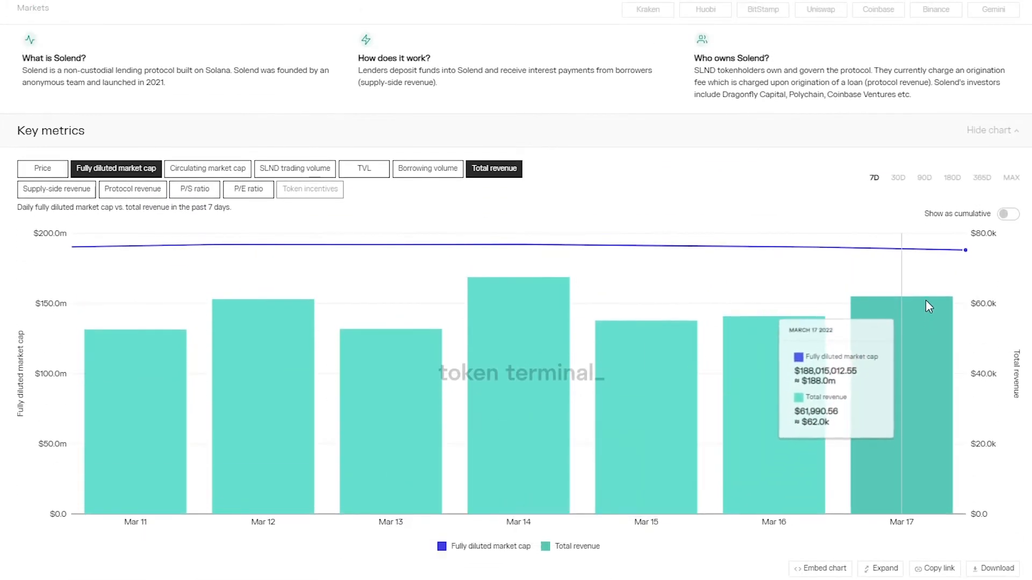
mouse_move(927, 303)
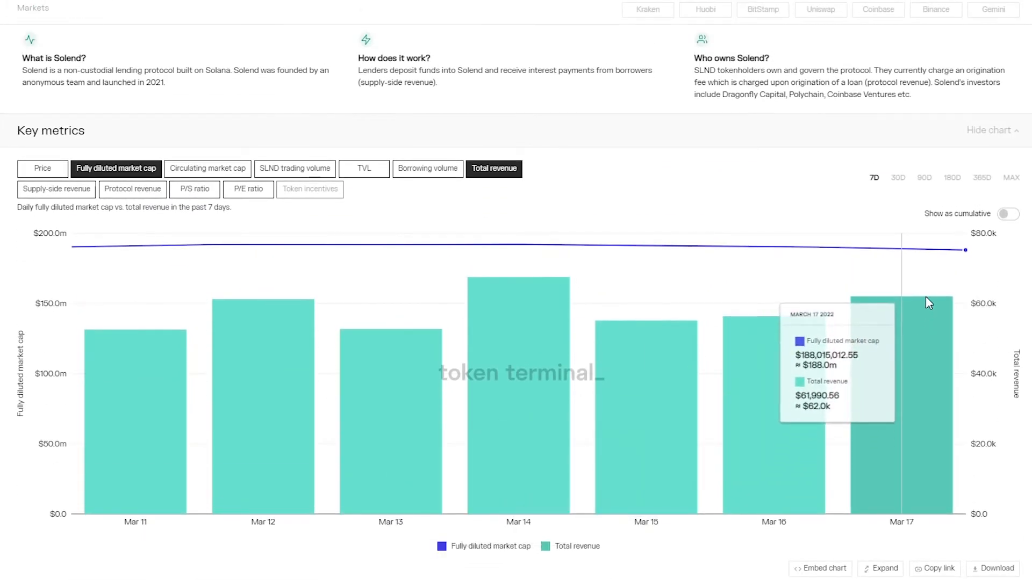
left_click(427, 169)
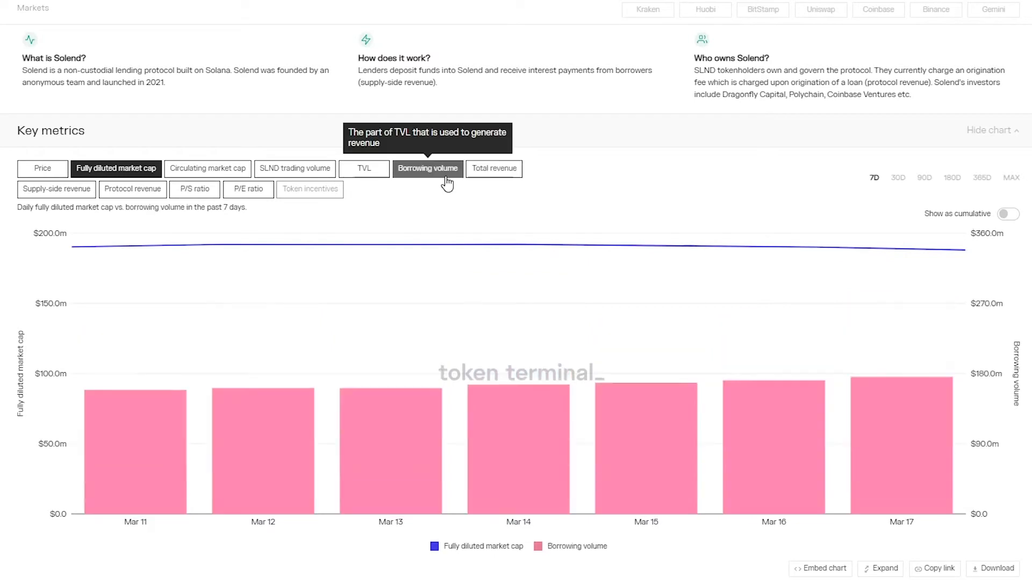
mouse_move(922, 267)
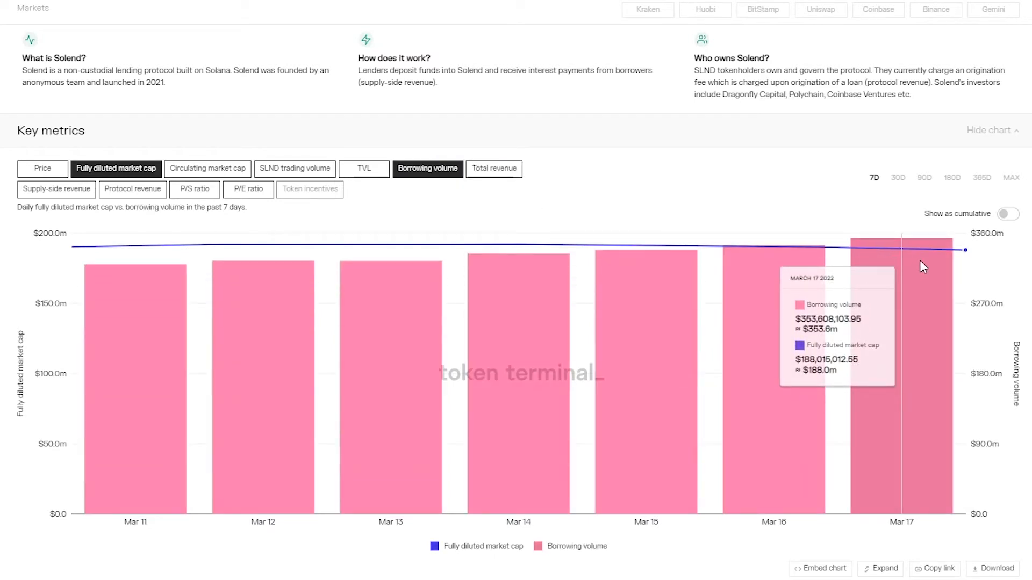
left_click(364, 169)
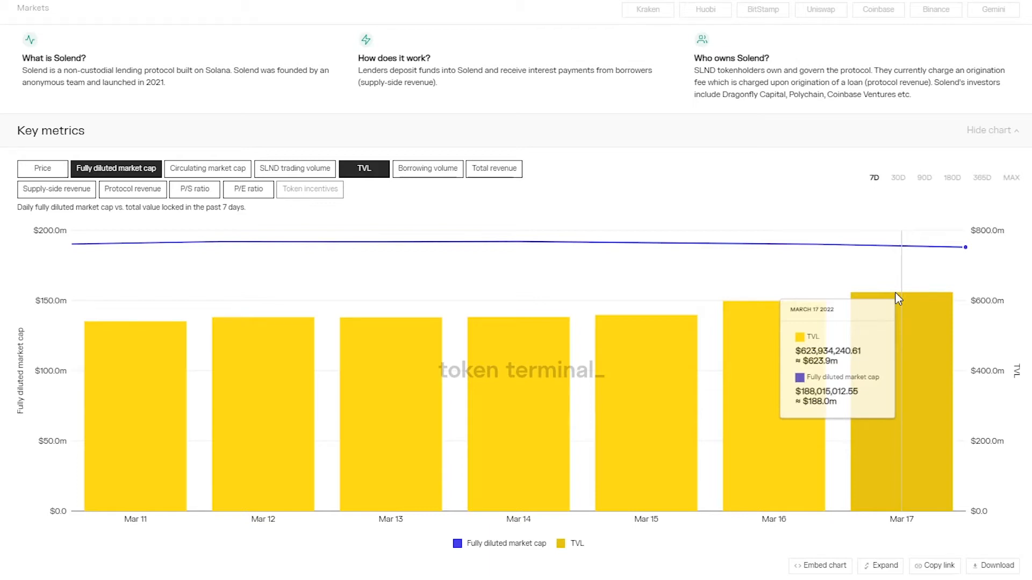
mouse_move(100, 176)
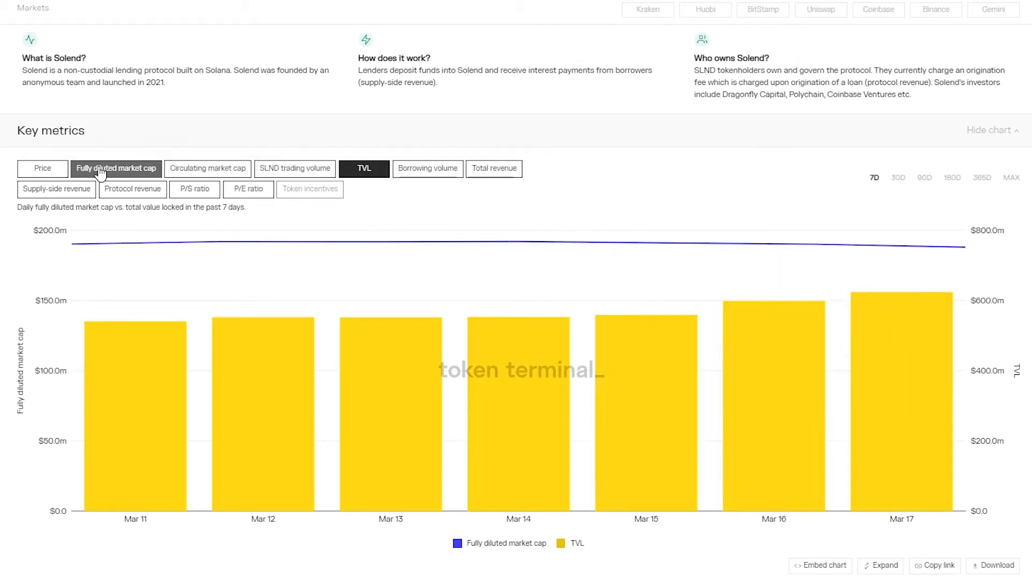
- Chart TVL against borrowing volume, then P/S ratio, then P/E ratio
left_click(426, 169)
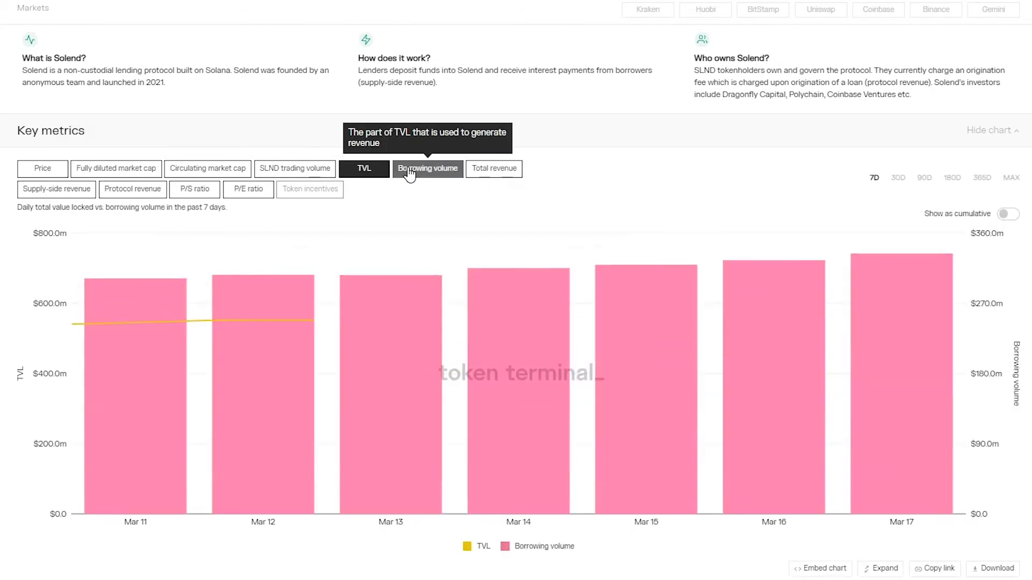
mouse_move(925, 256)
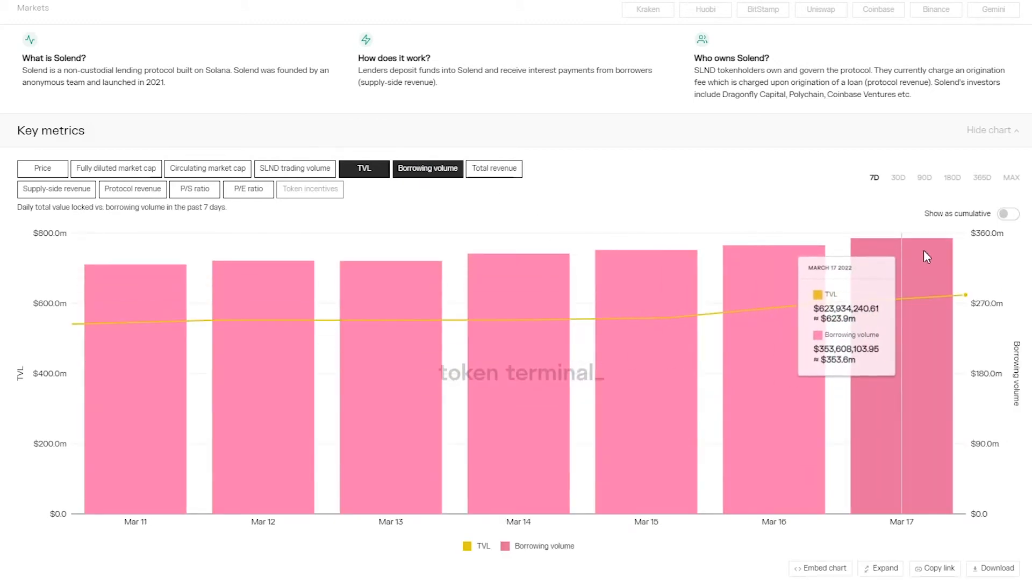
mouse_move(193, 190)
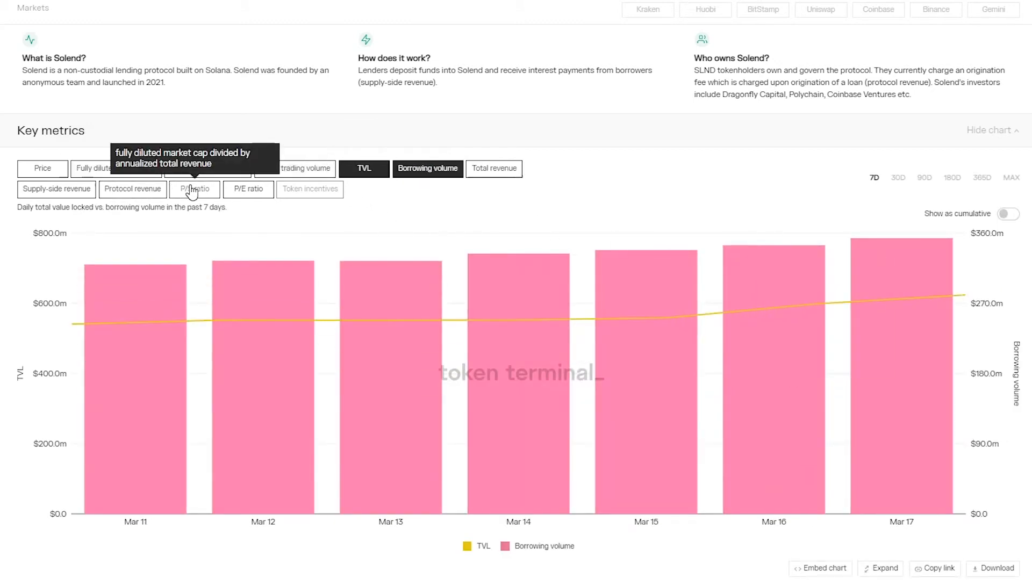
left_click(194, 189)
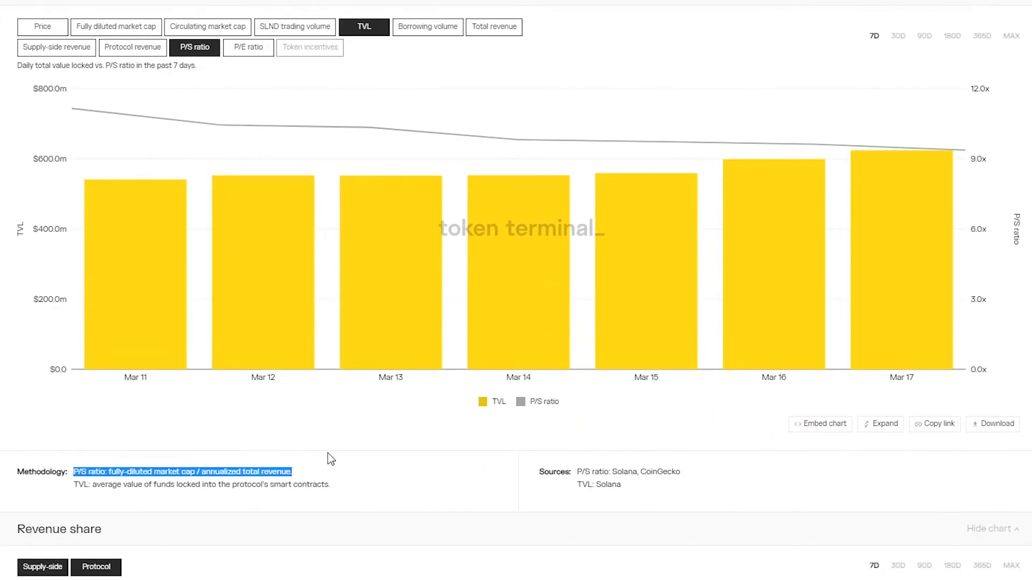
left_click(249, 46)
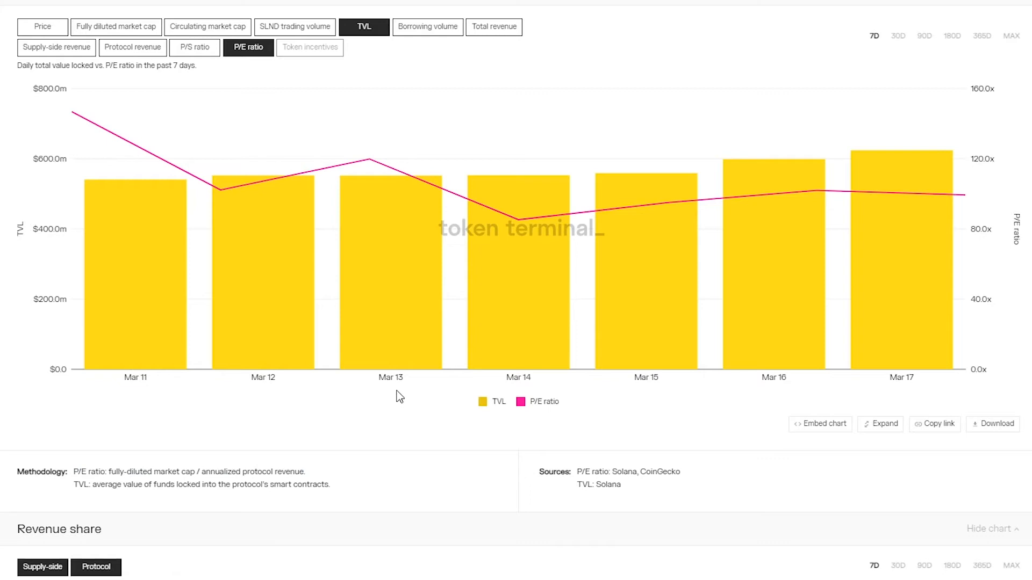
mouse_move(902, 182)
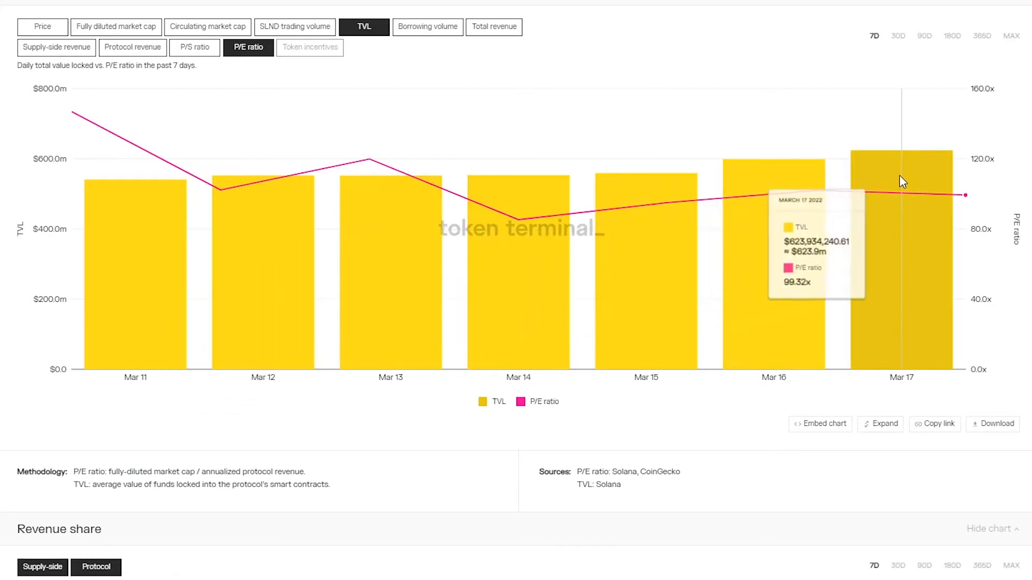
- Switch the Revenue share chart to 'Show as % share'
scroll("down", 3)
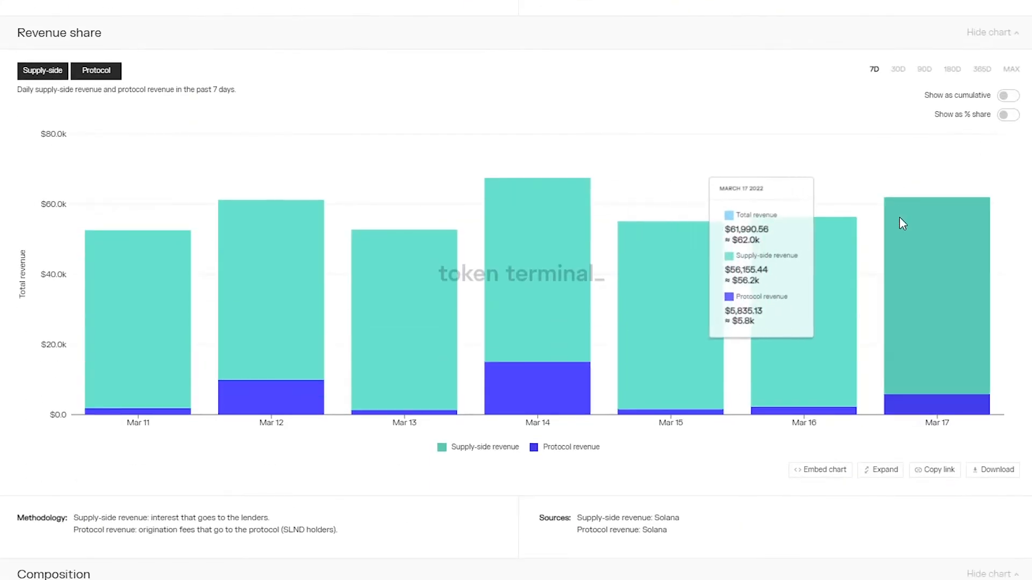
mouse_move(388, 224)
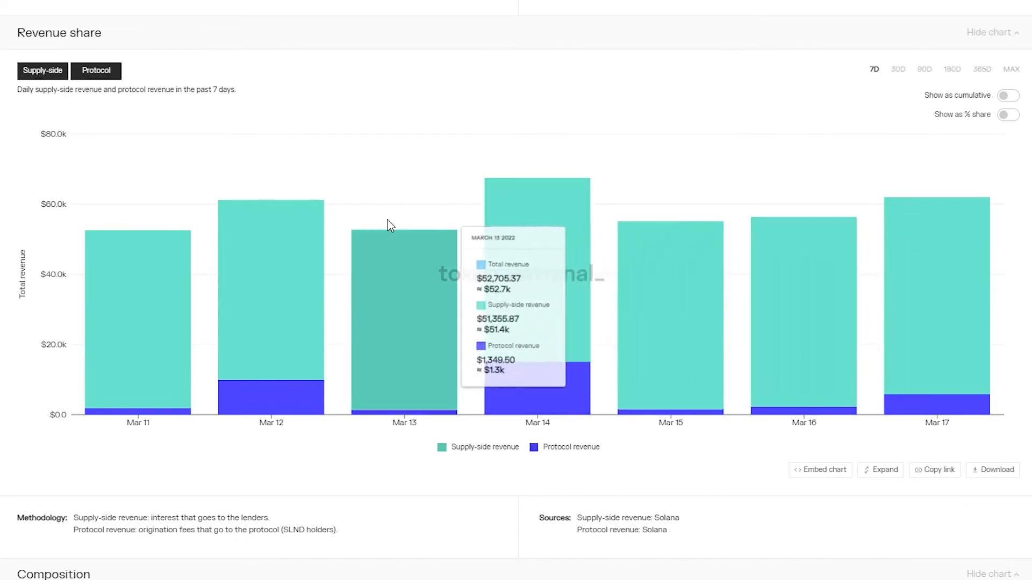
mouse_move(83, 212)
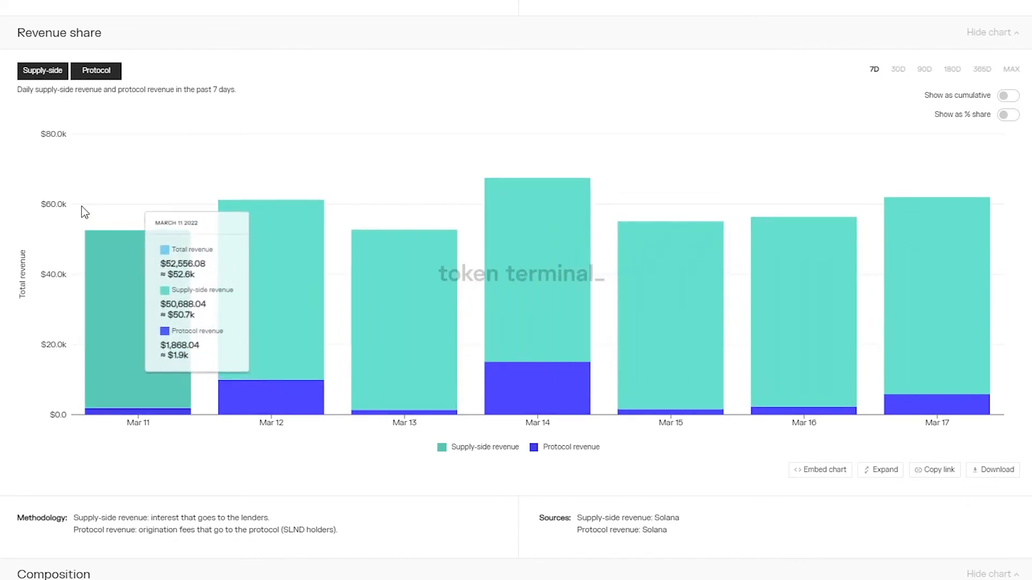
mouse_move(776, 512)
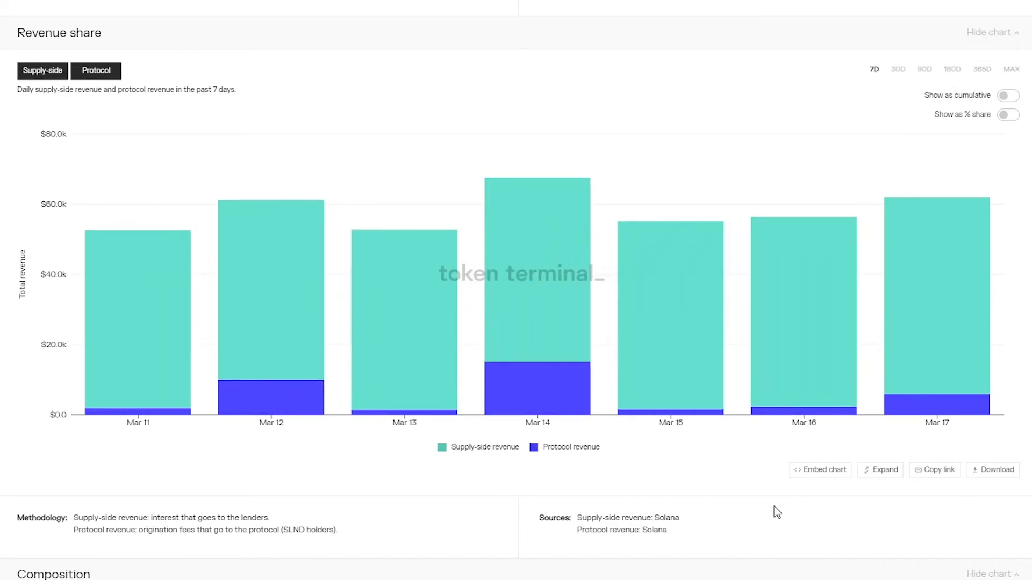
mouse_move(144, 503)
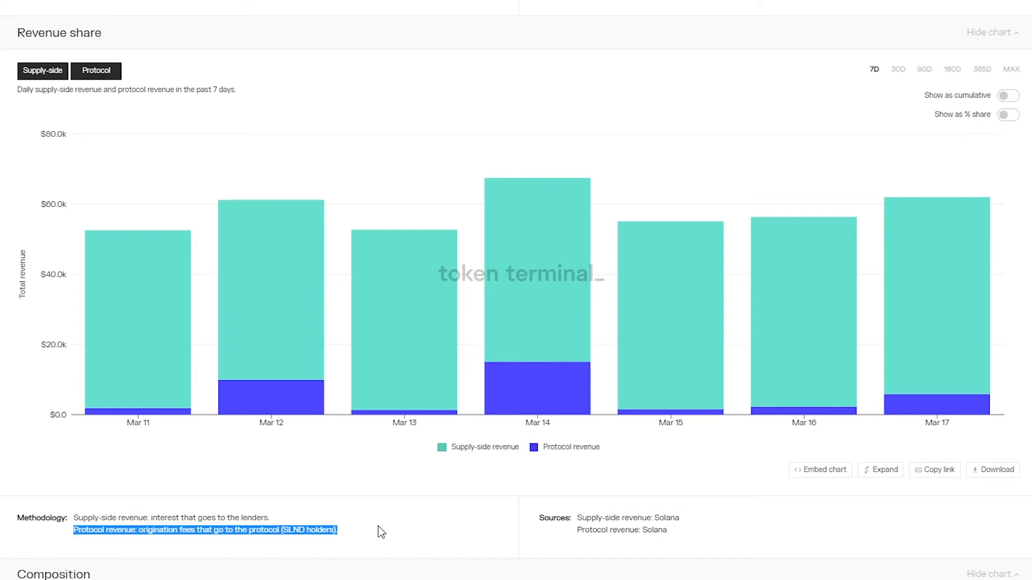
left_click(1007, 114)
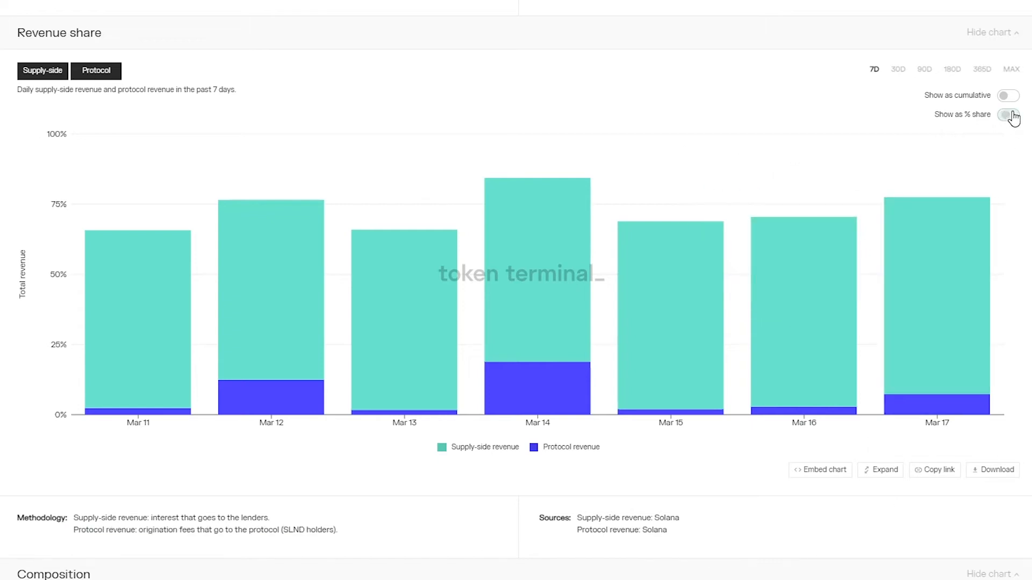
- Inspect daily percentage splits, then switch the Revenue share chart back to dollar amounts
left_click(1007, 114)
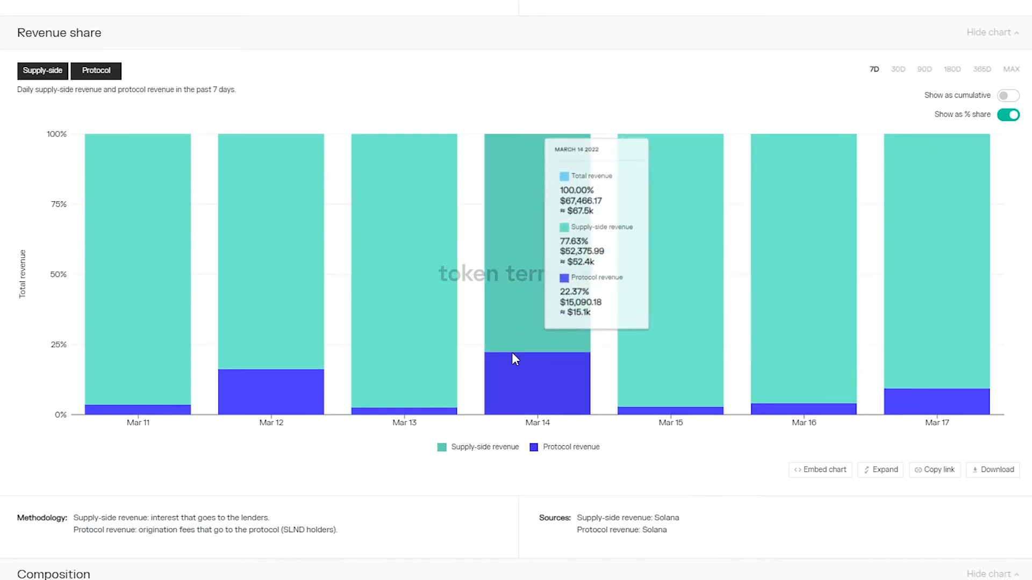
mouse_move(543, 380)
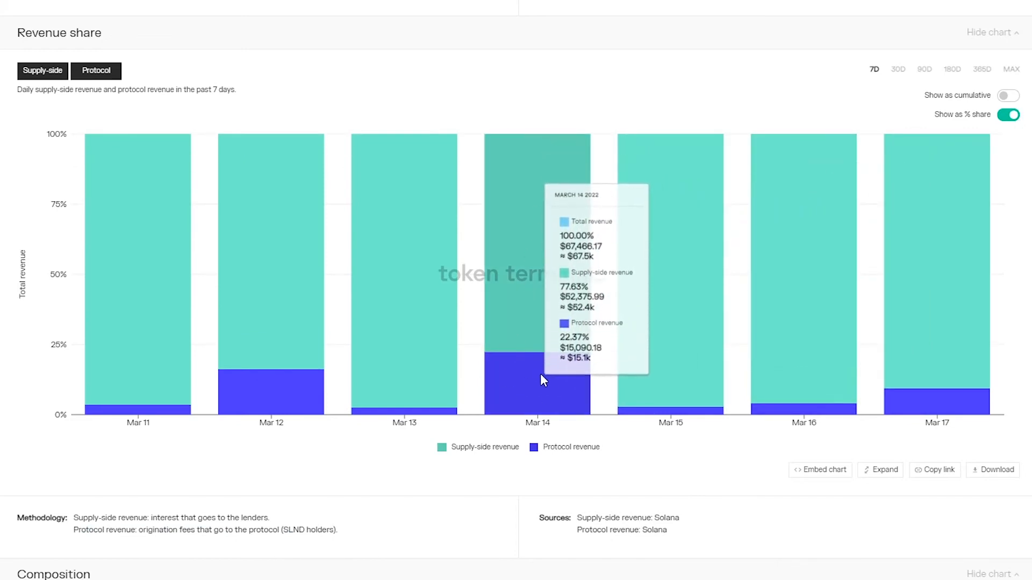
mouse_move(679, 370)
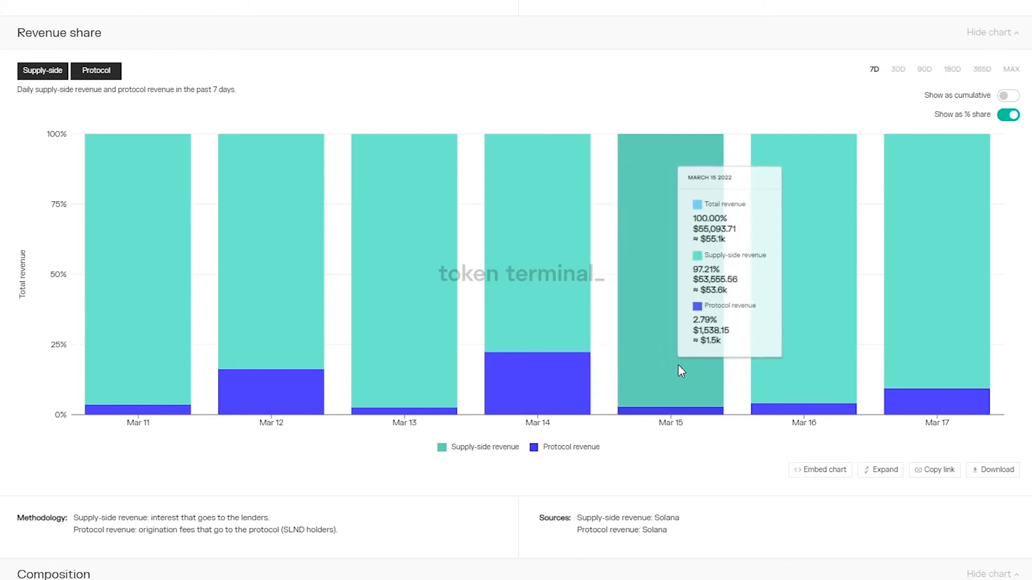
mouse_move(930, 356)
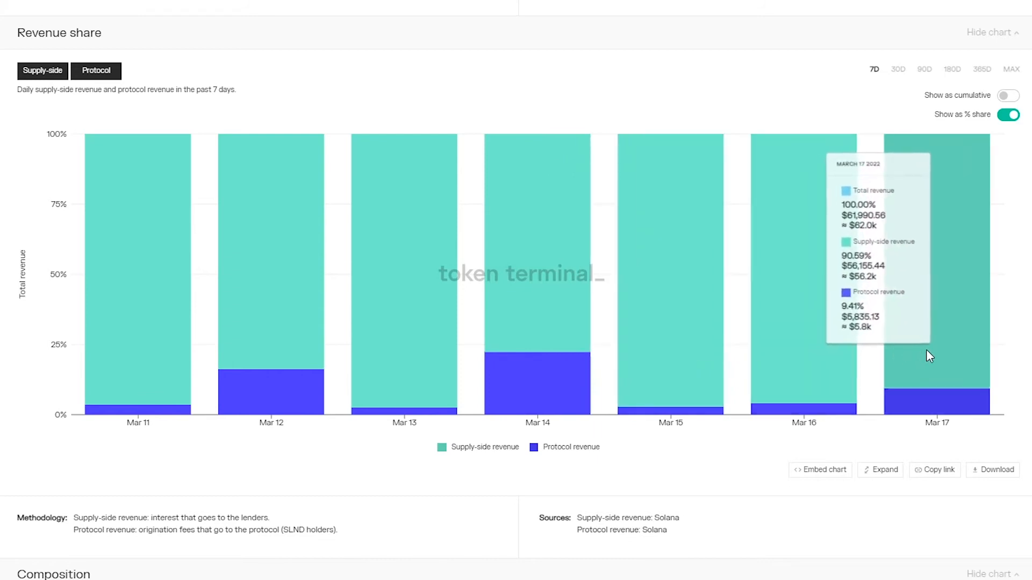
mouse_move(952, 354)
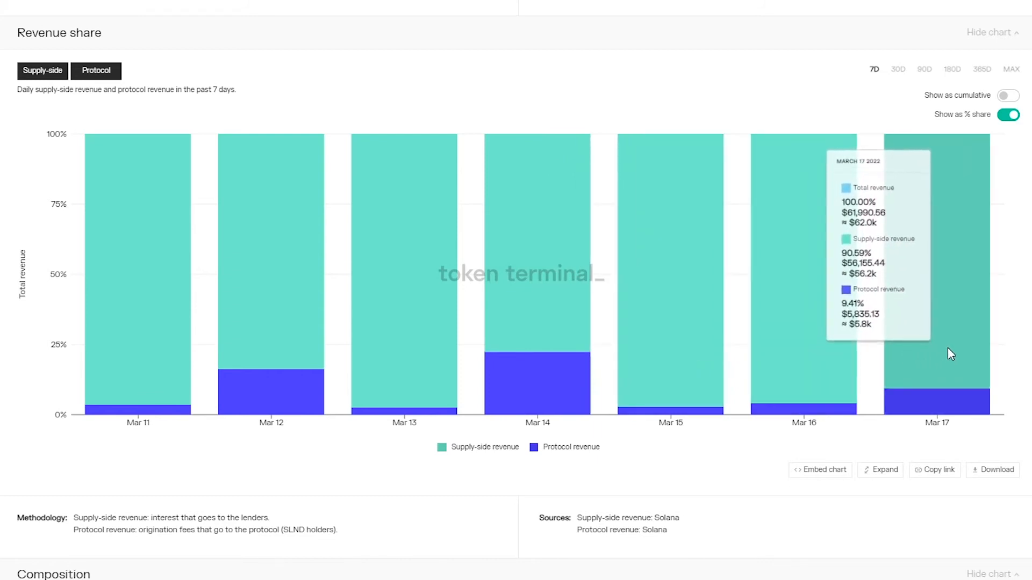
mouse_move(1024, 196)
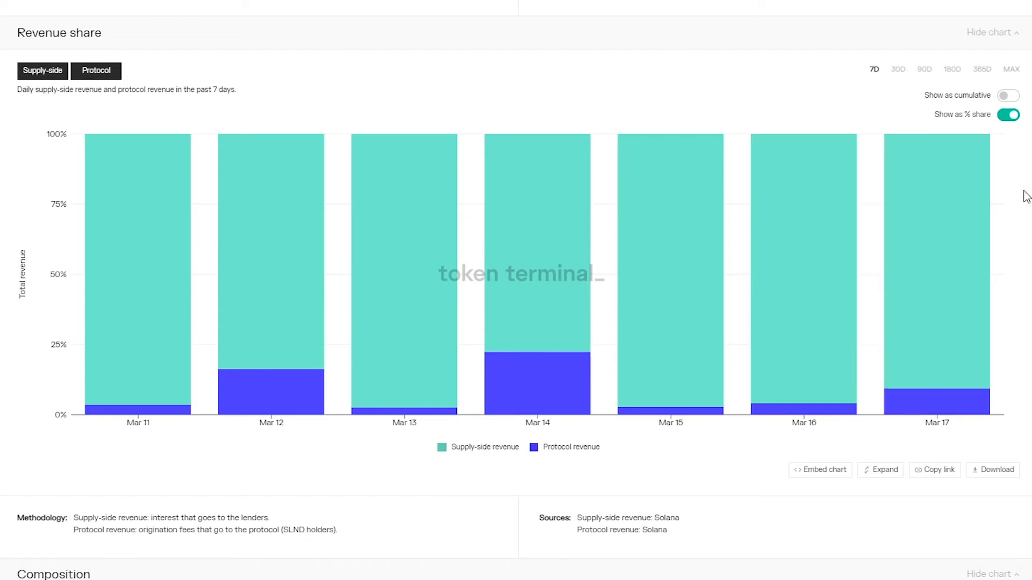
left_click(1007, 114)
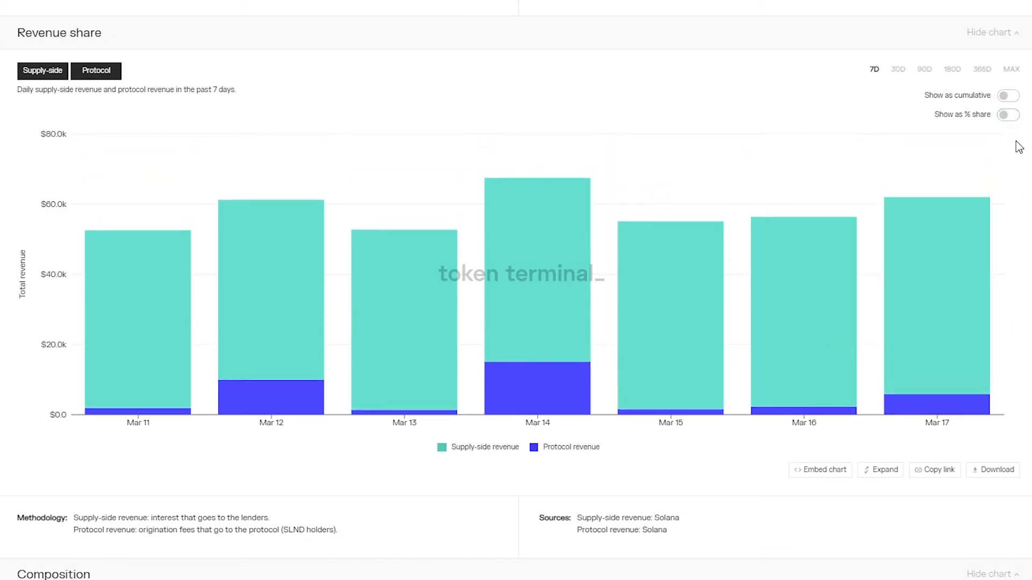
mouse_move(1008, 266)
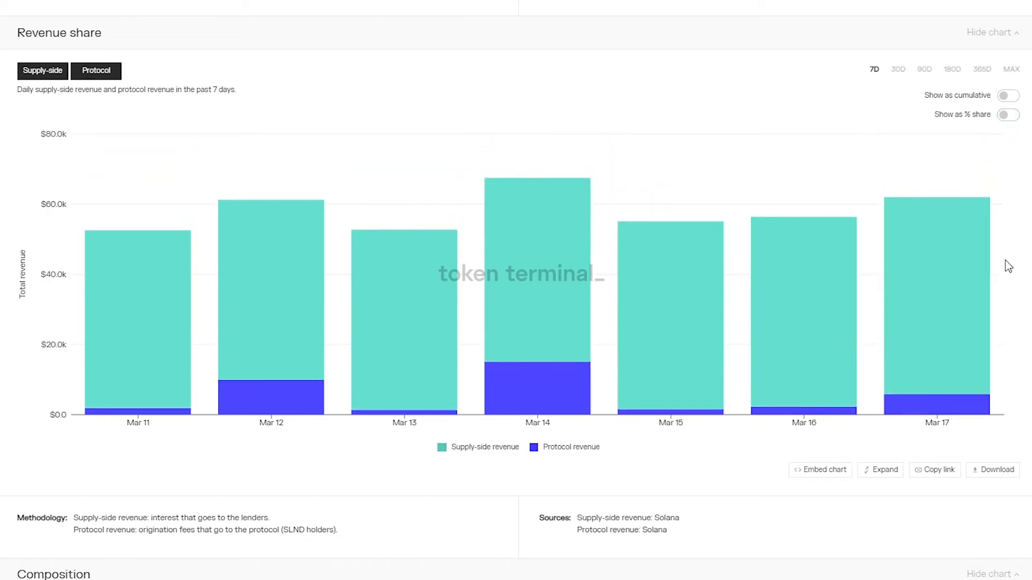
mouse_move(452, 486)
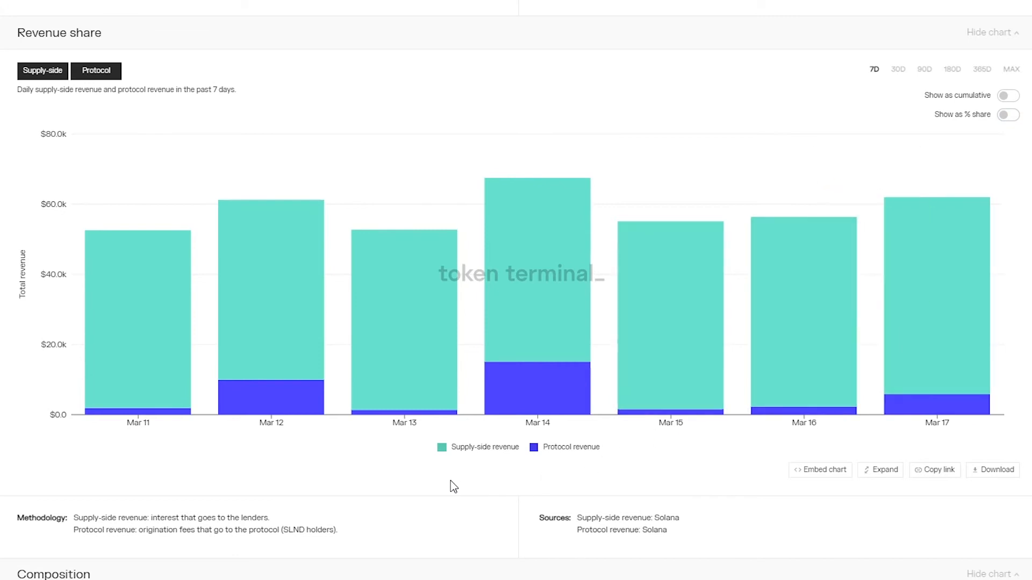
mouse_move(406, 484)
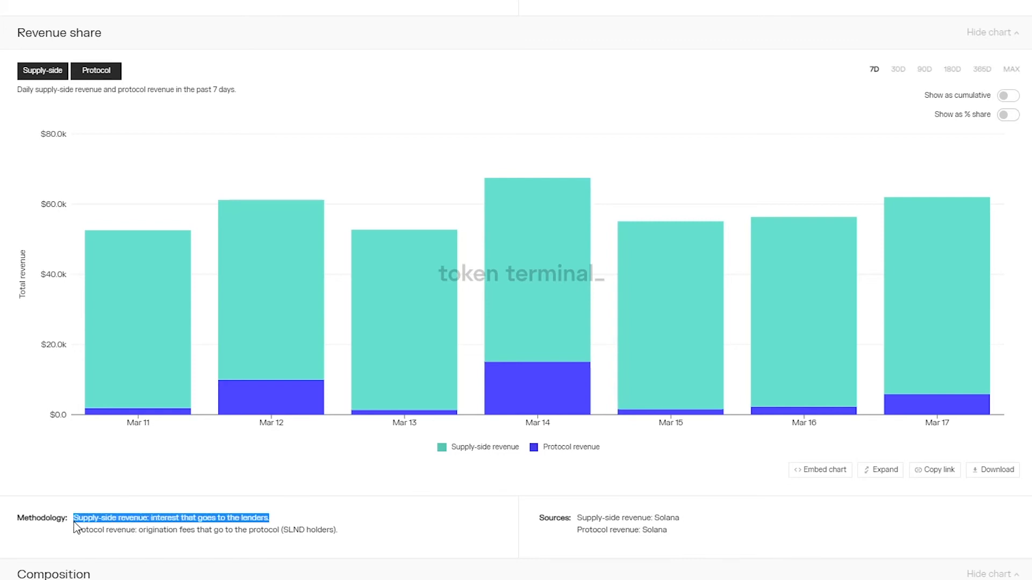
mouse_move(249, 501)
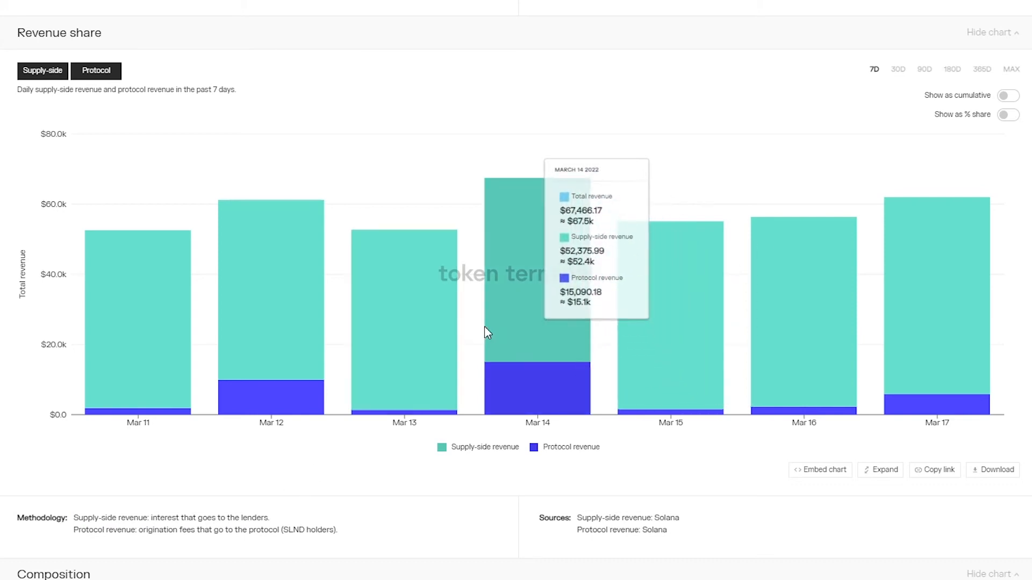
- Scroll to the Composition chart of borrowing by asset and the Competitive landscape below
scroll("down", 3)
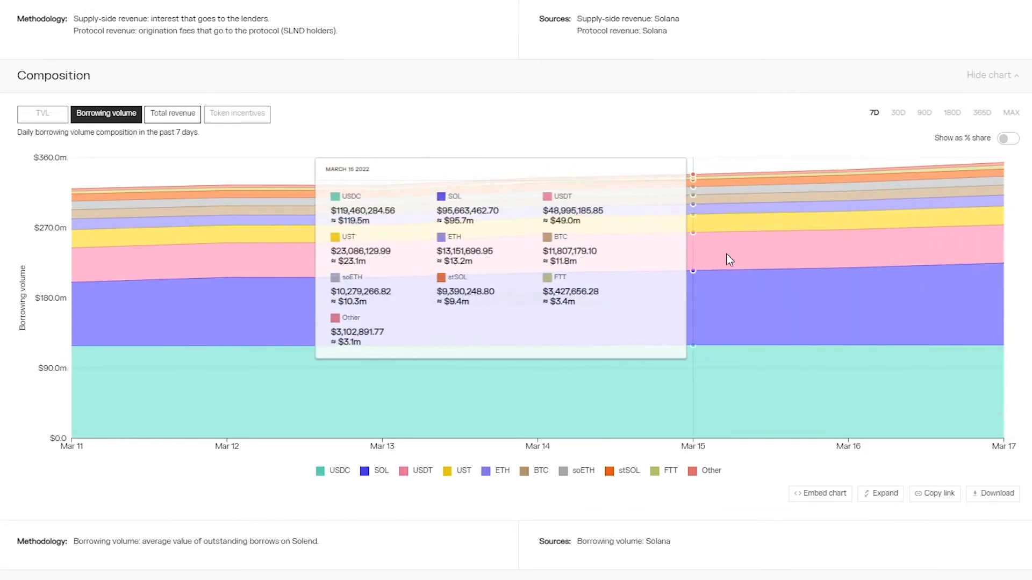
mouse_move(971, 239)
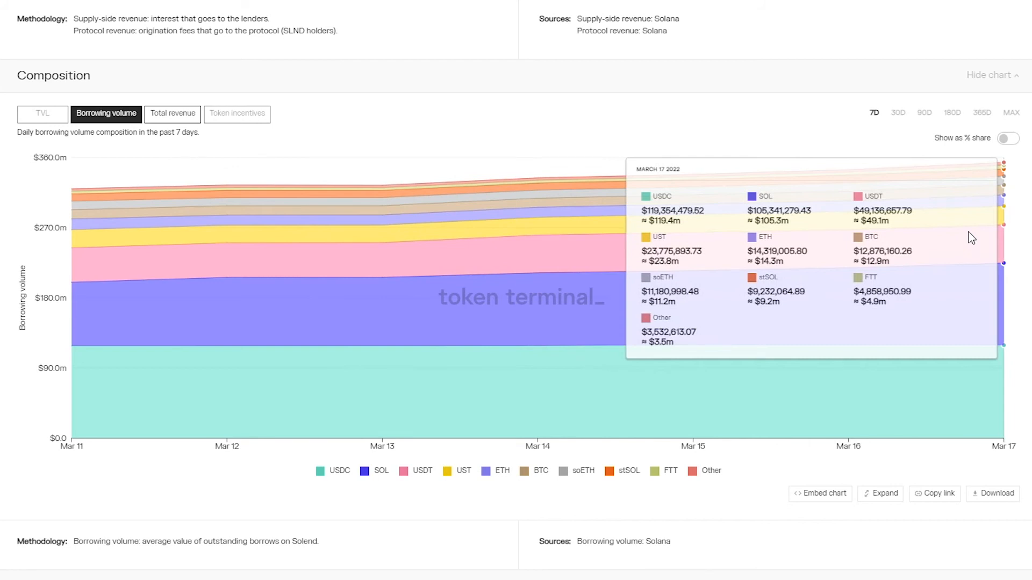
scroll("down", 3)
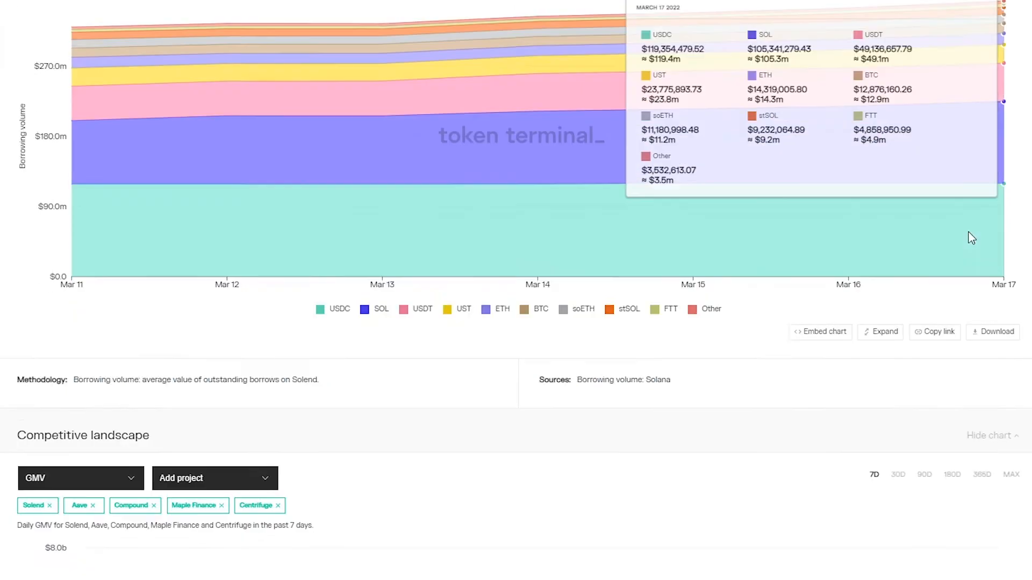
- Review the Competitive landscape GMV comparison and close the Add project list
scroll("down", 3)
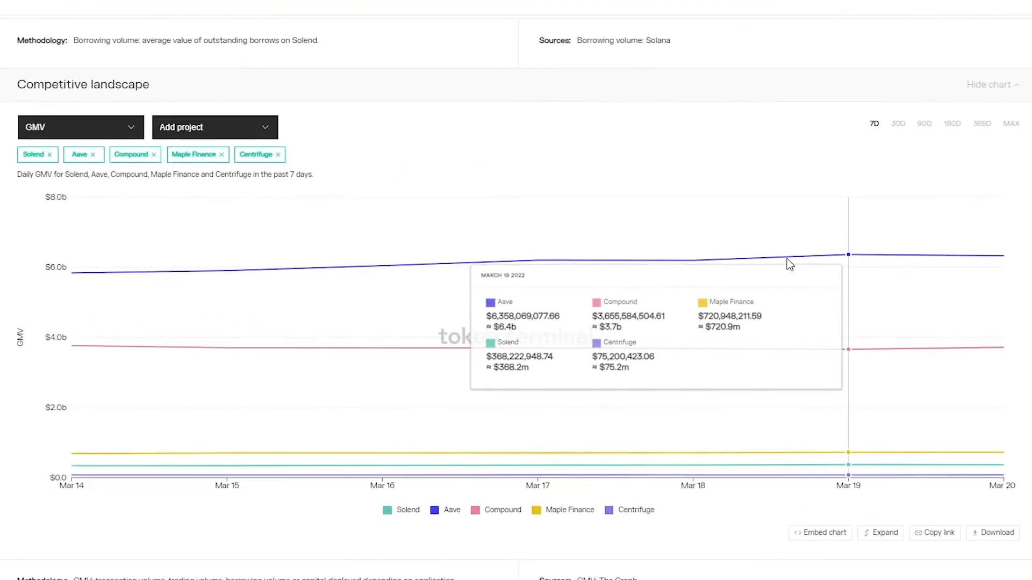
mouse_move(222, 129)
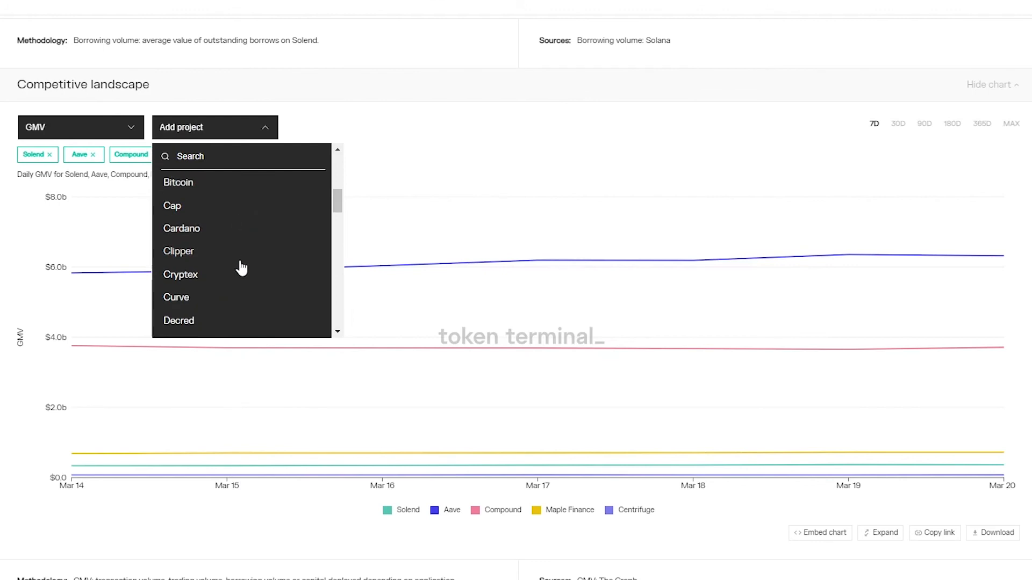
left_click(369, 192)
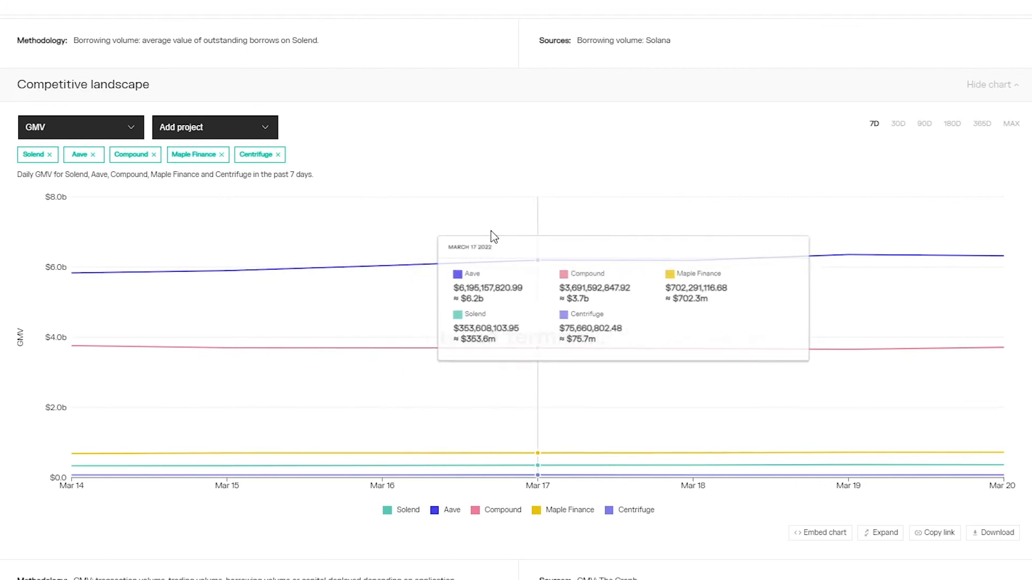
mouse_move(626, 240)
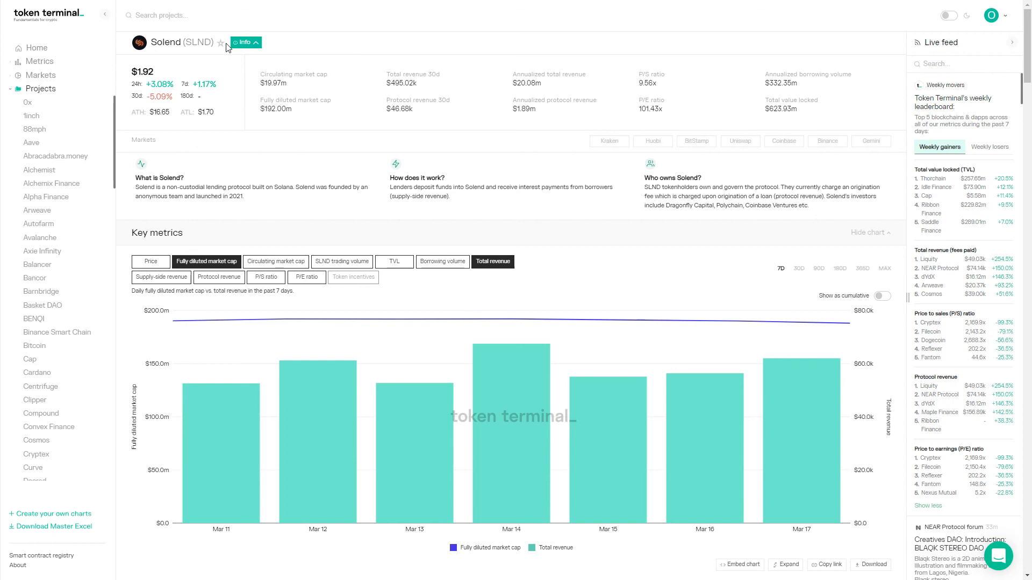
- Star Solend as a favorite and move to the project search
left_click(220, 42)
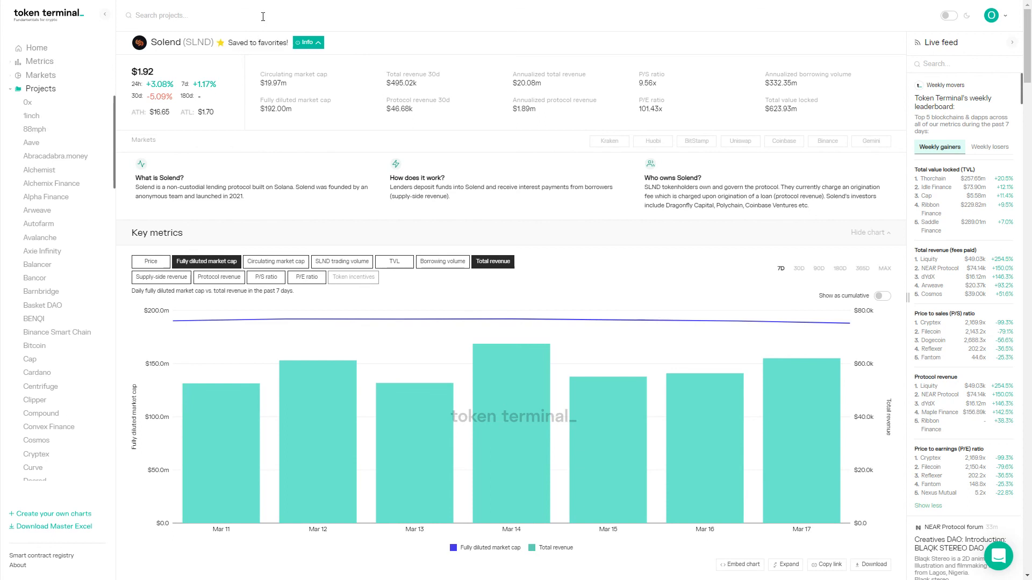
left_click(184, 15)
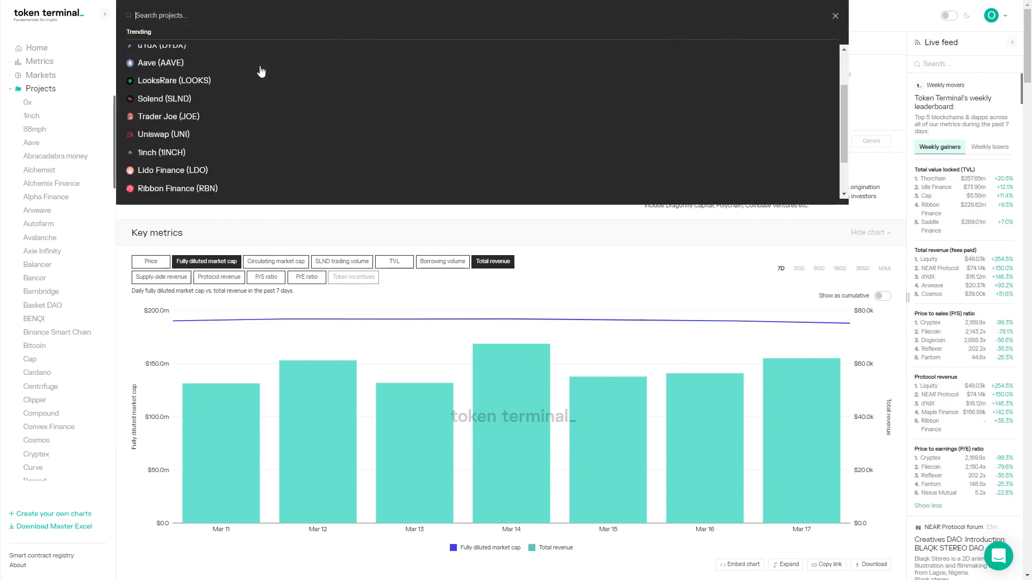
scroll("up", 3)
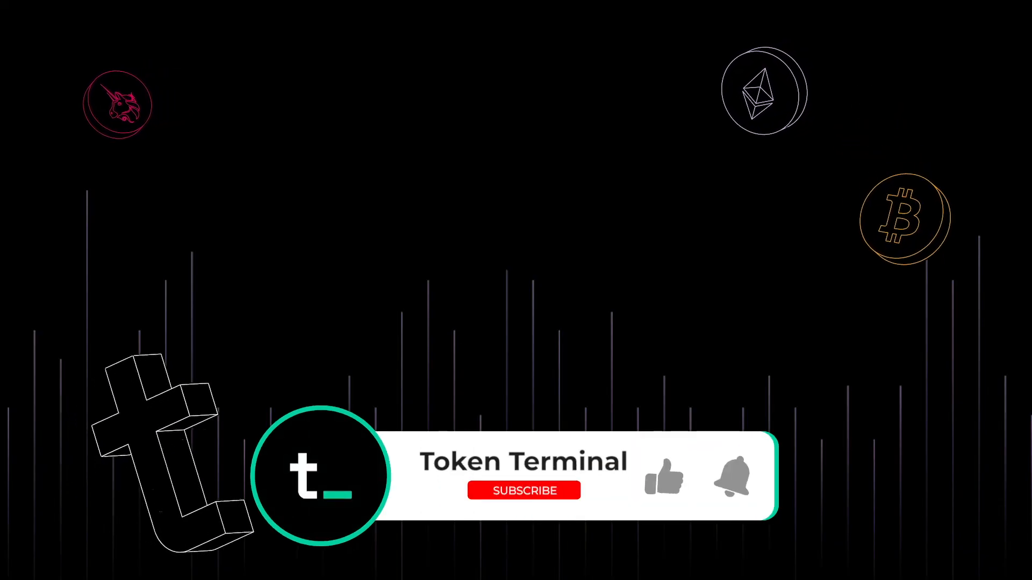
left_click(523, 490)
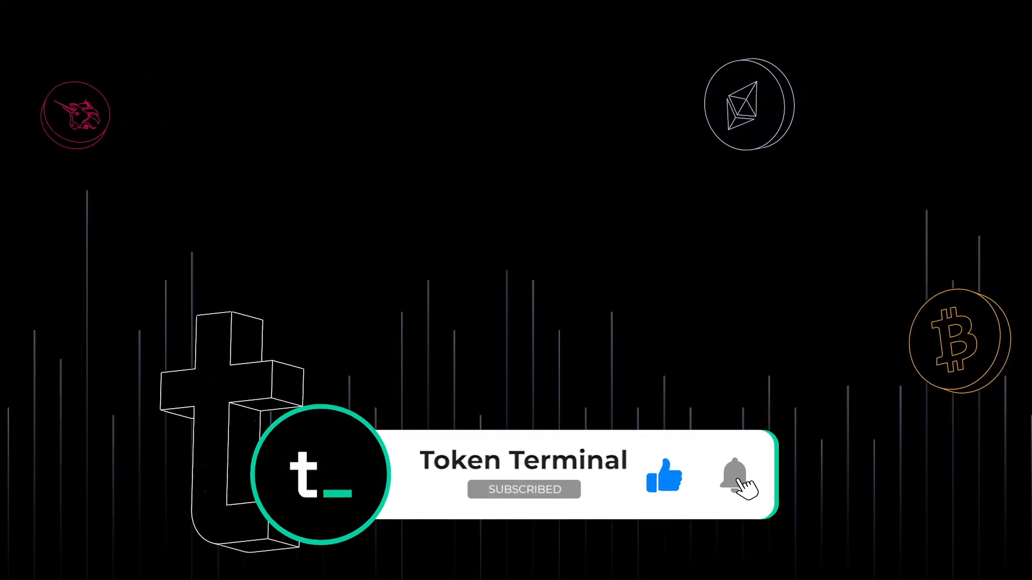